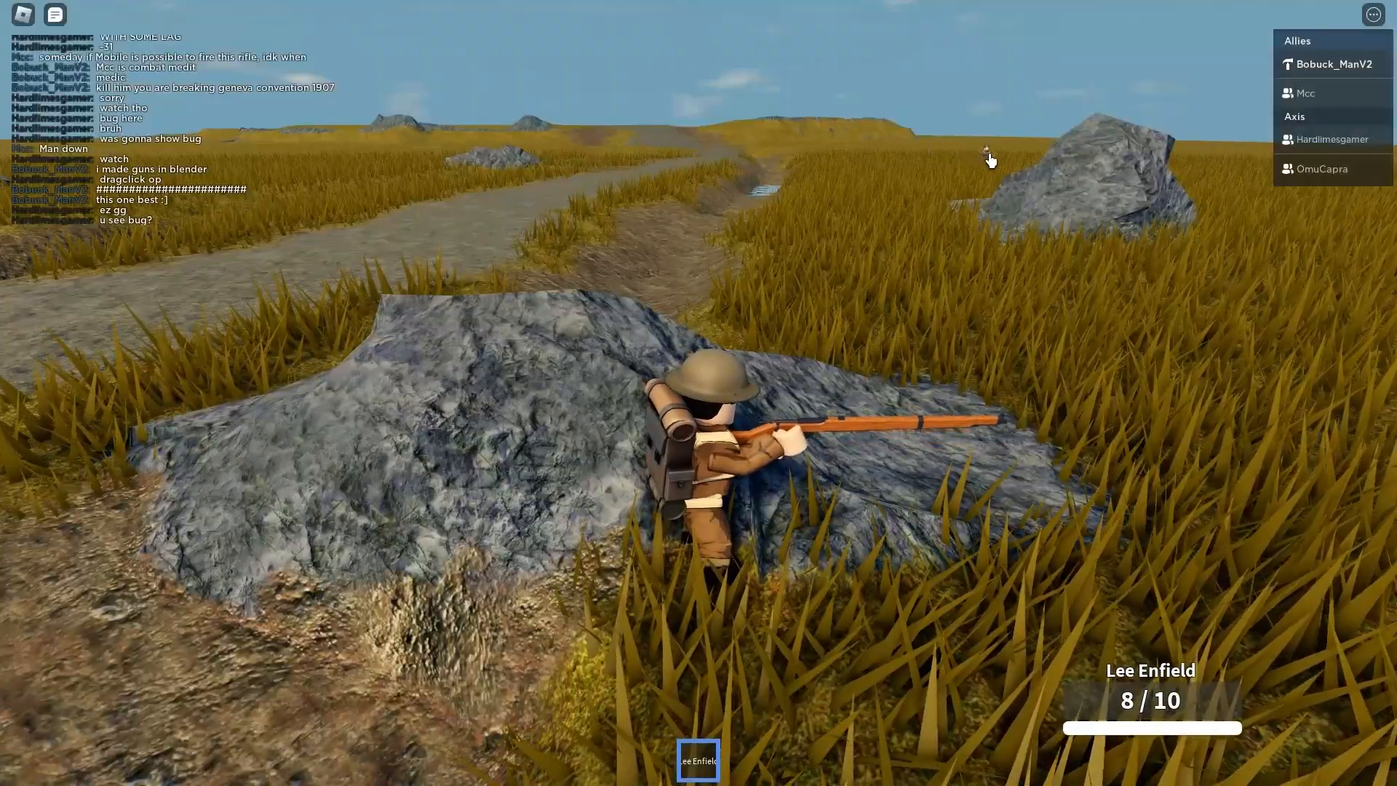
Leave the match and scroll the OverlapParams docs down to Properties and Methods
click(989, 160)
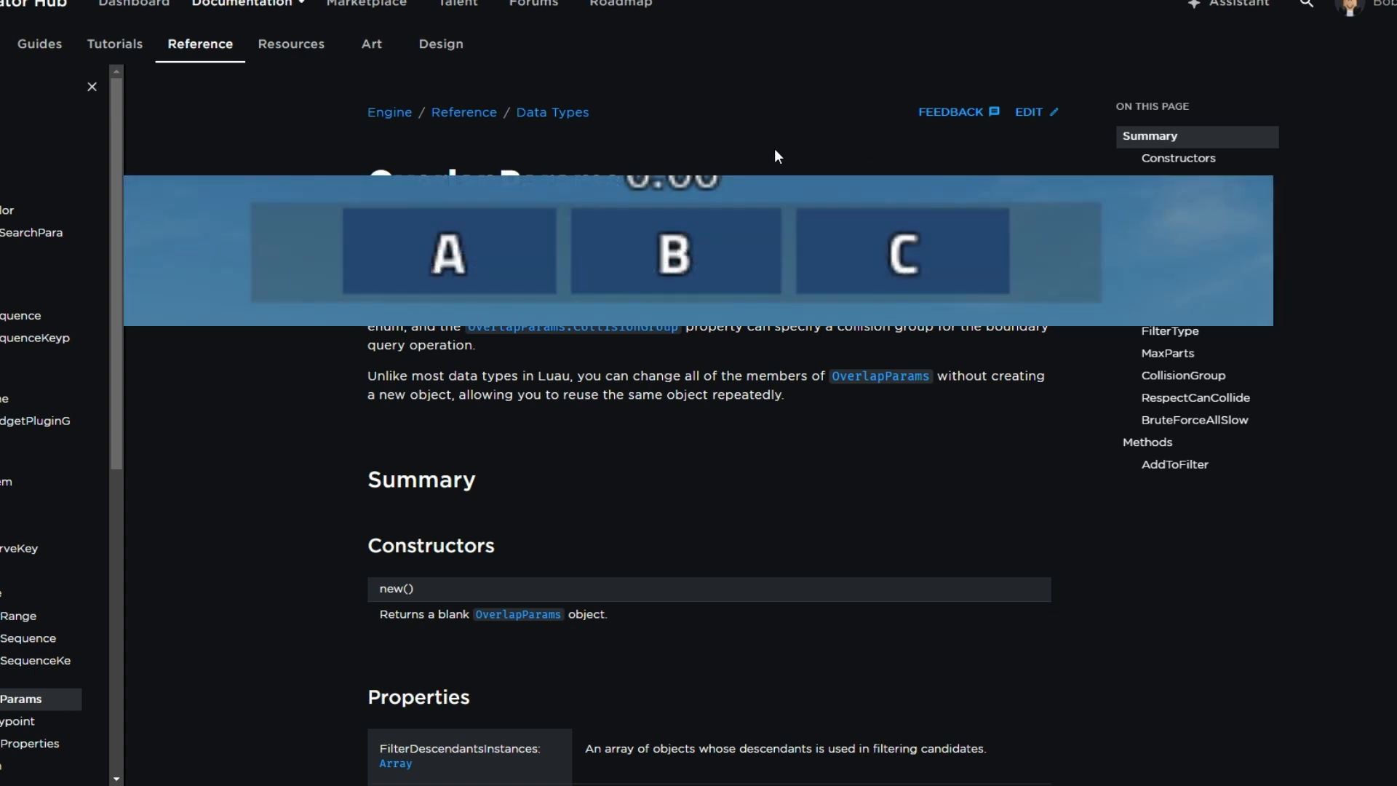
scroll(down, 3)
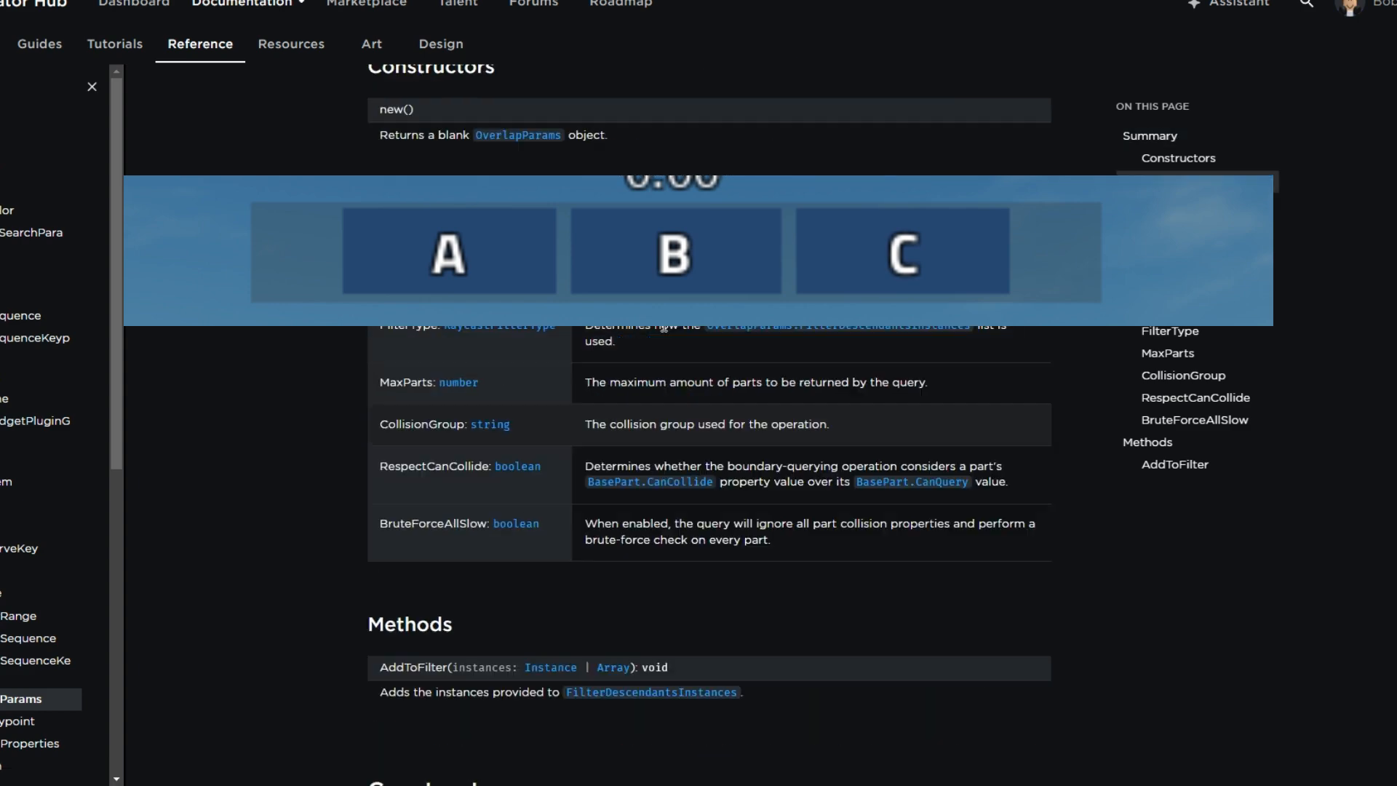
scroll(down, 3)
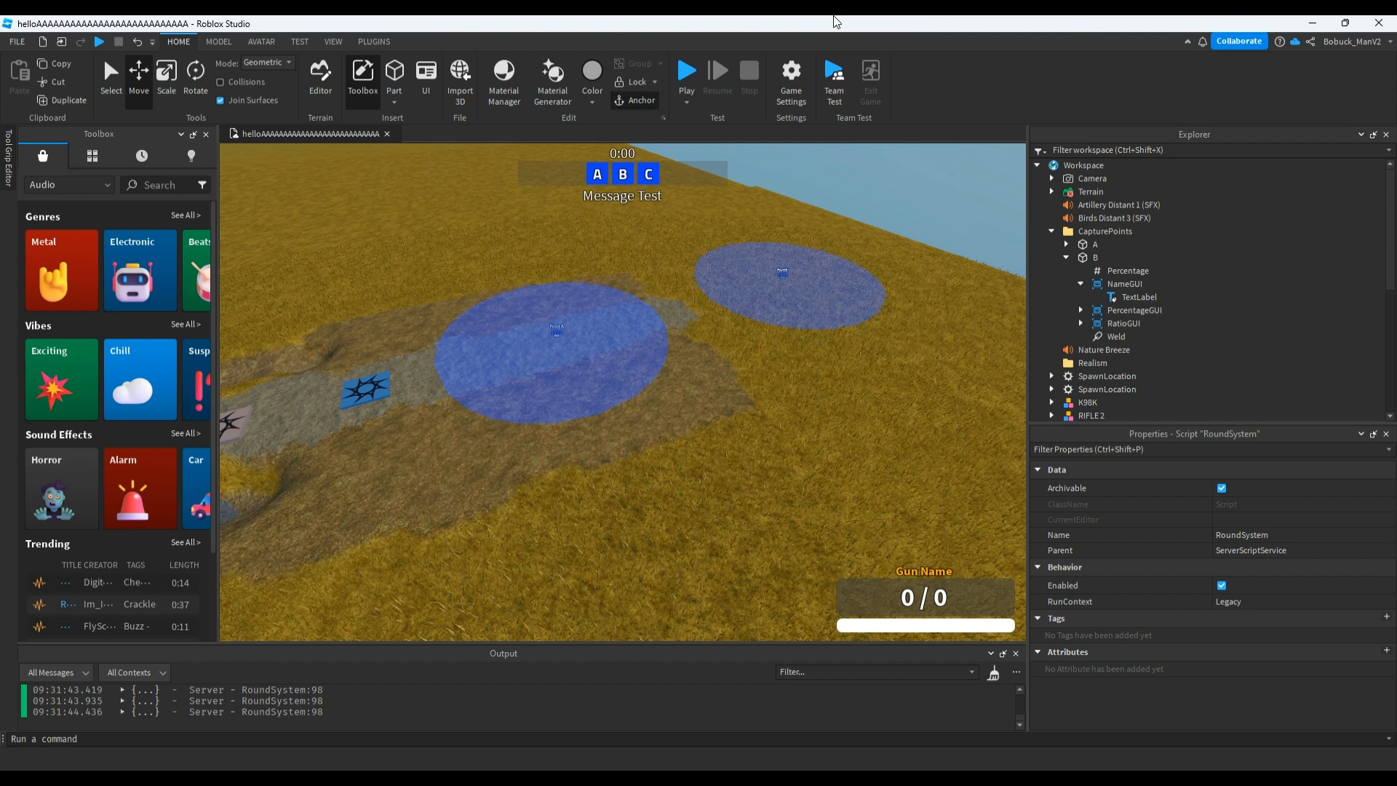
mouse_move(686, 69)
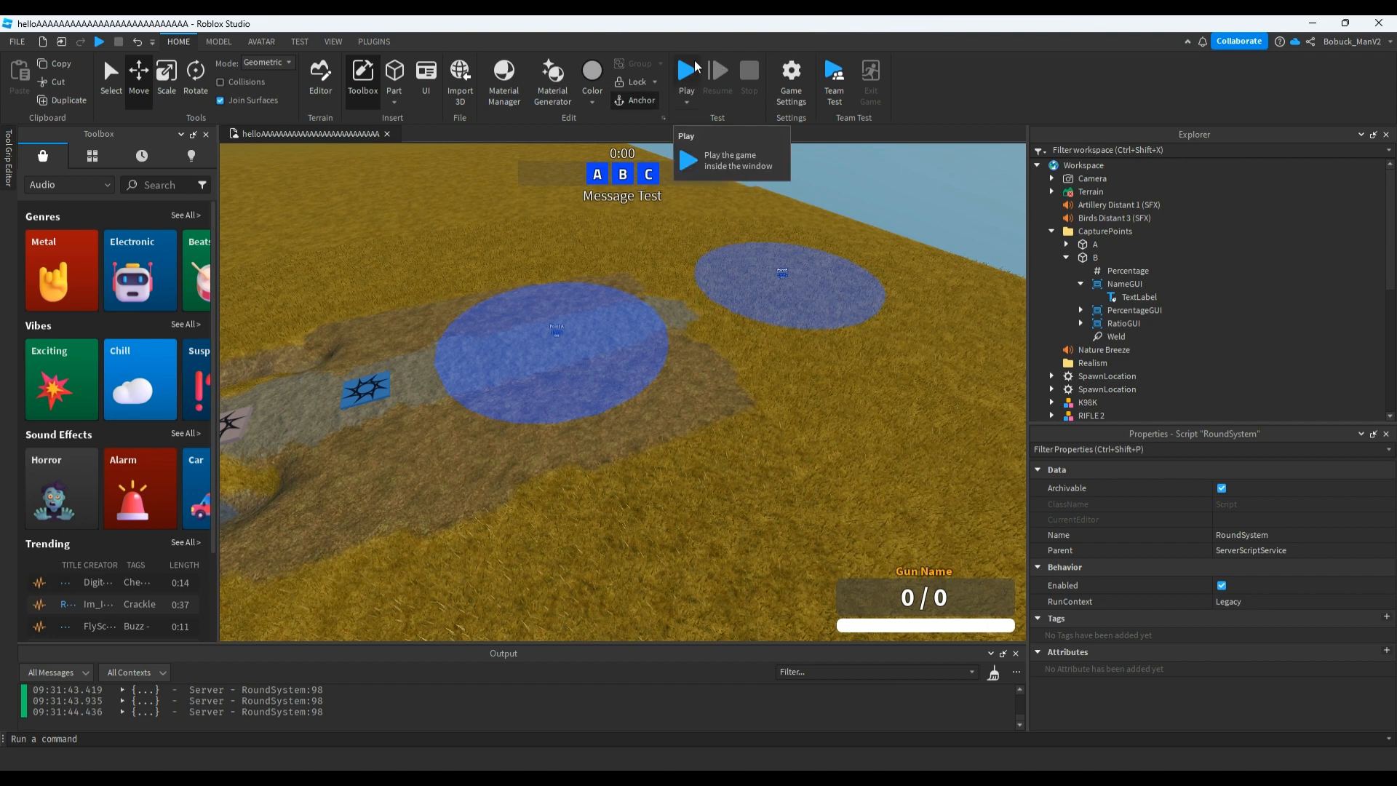
Start a playtest of the helloAAAA capture-point place from the Test group
click(687, 71)
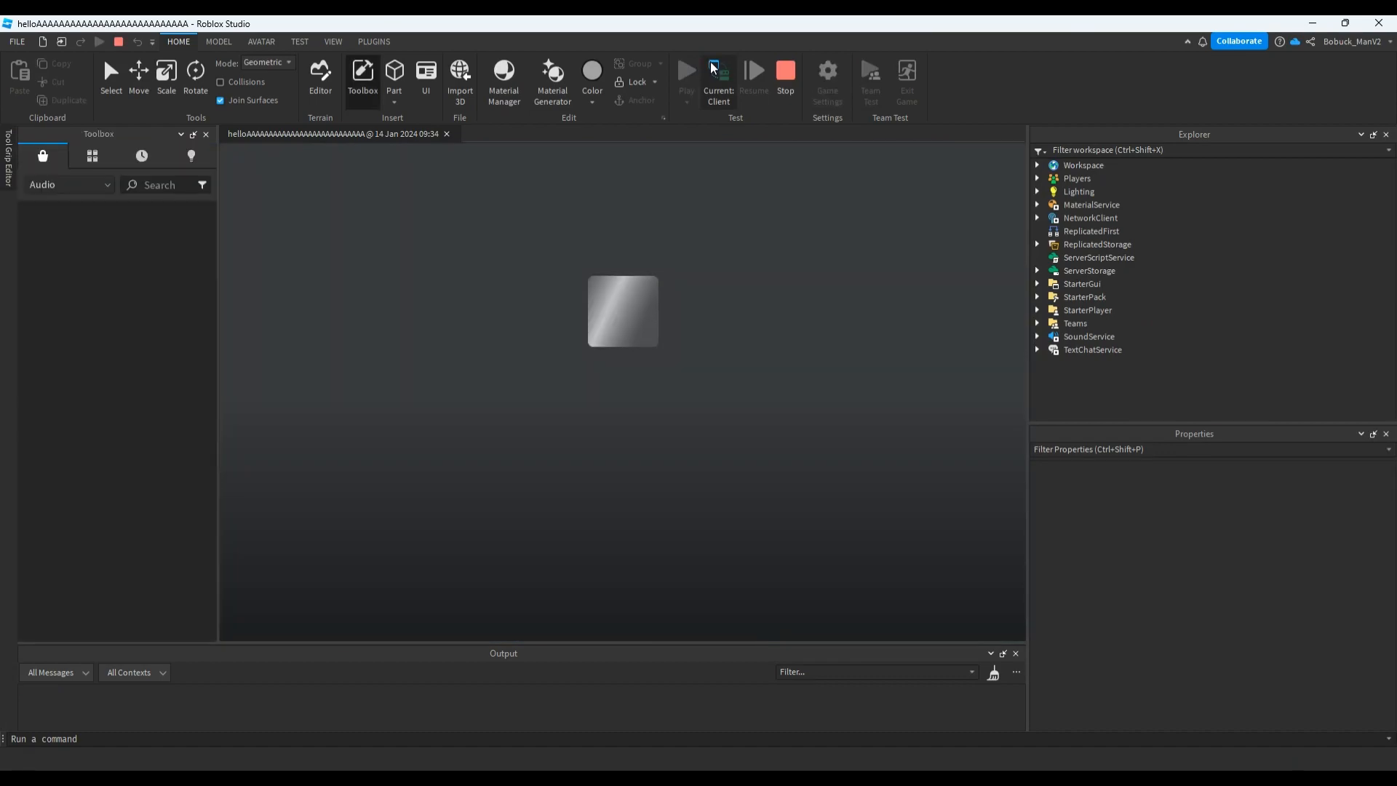
click(687, 70)
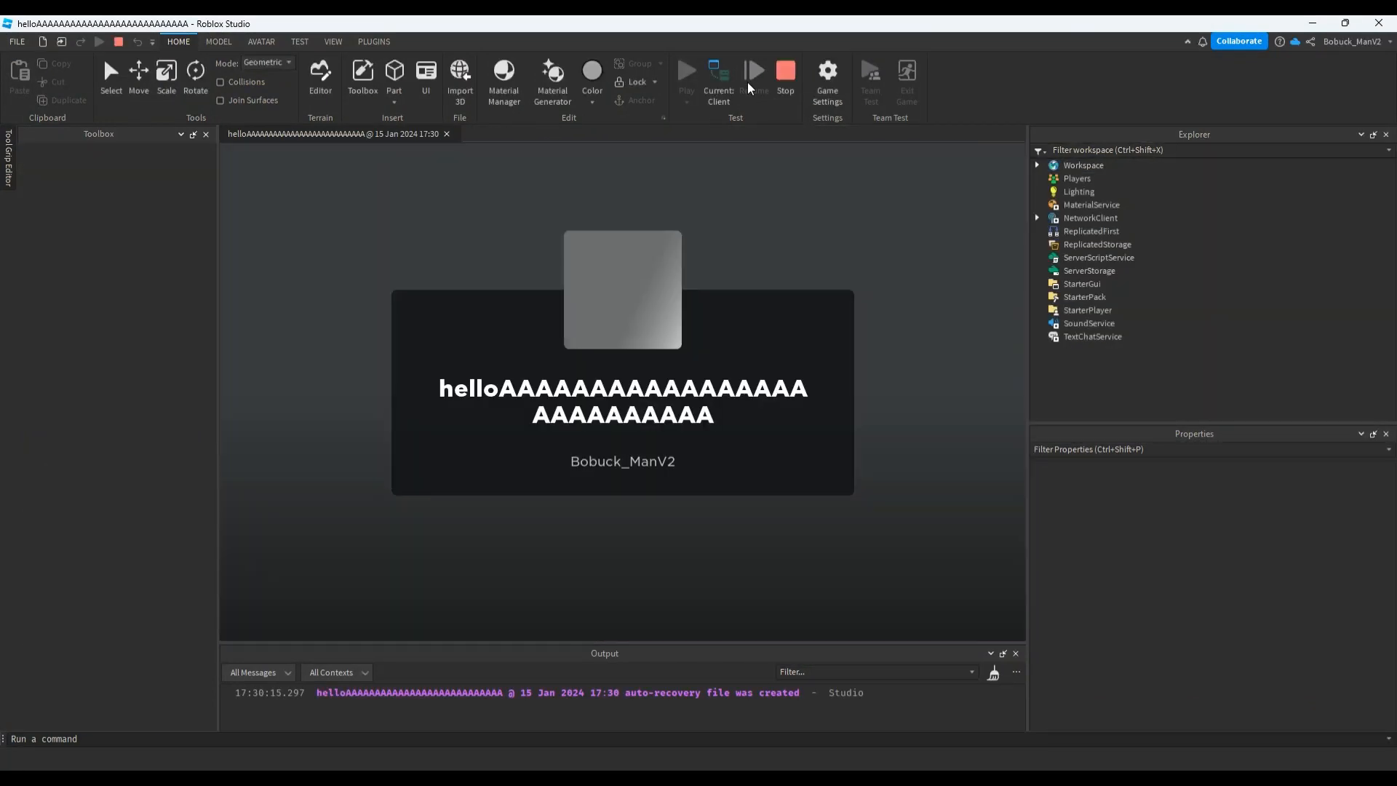
Let the playtest load and focus the viewport to control the character
click(686, 71)
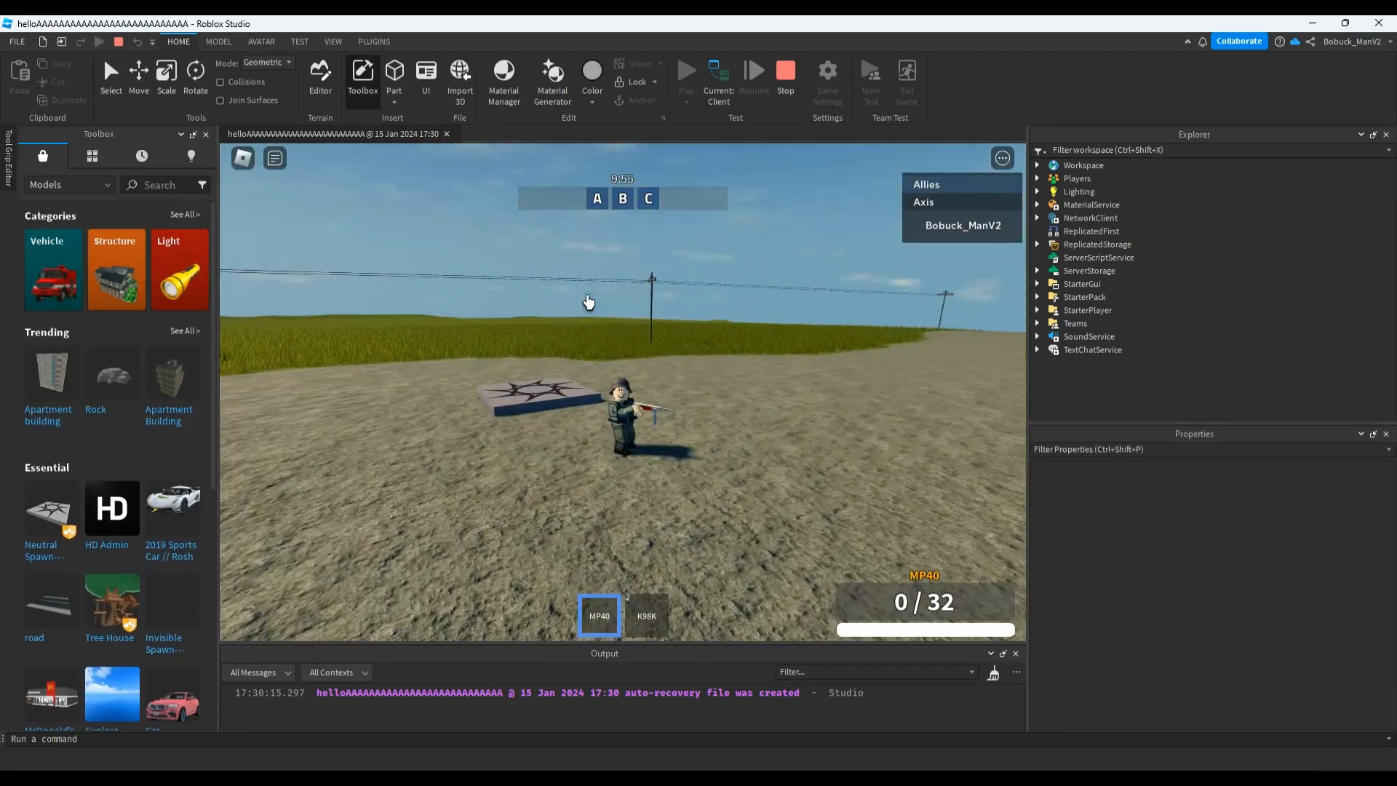
click(372, 41)
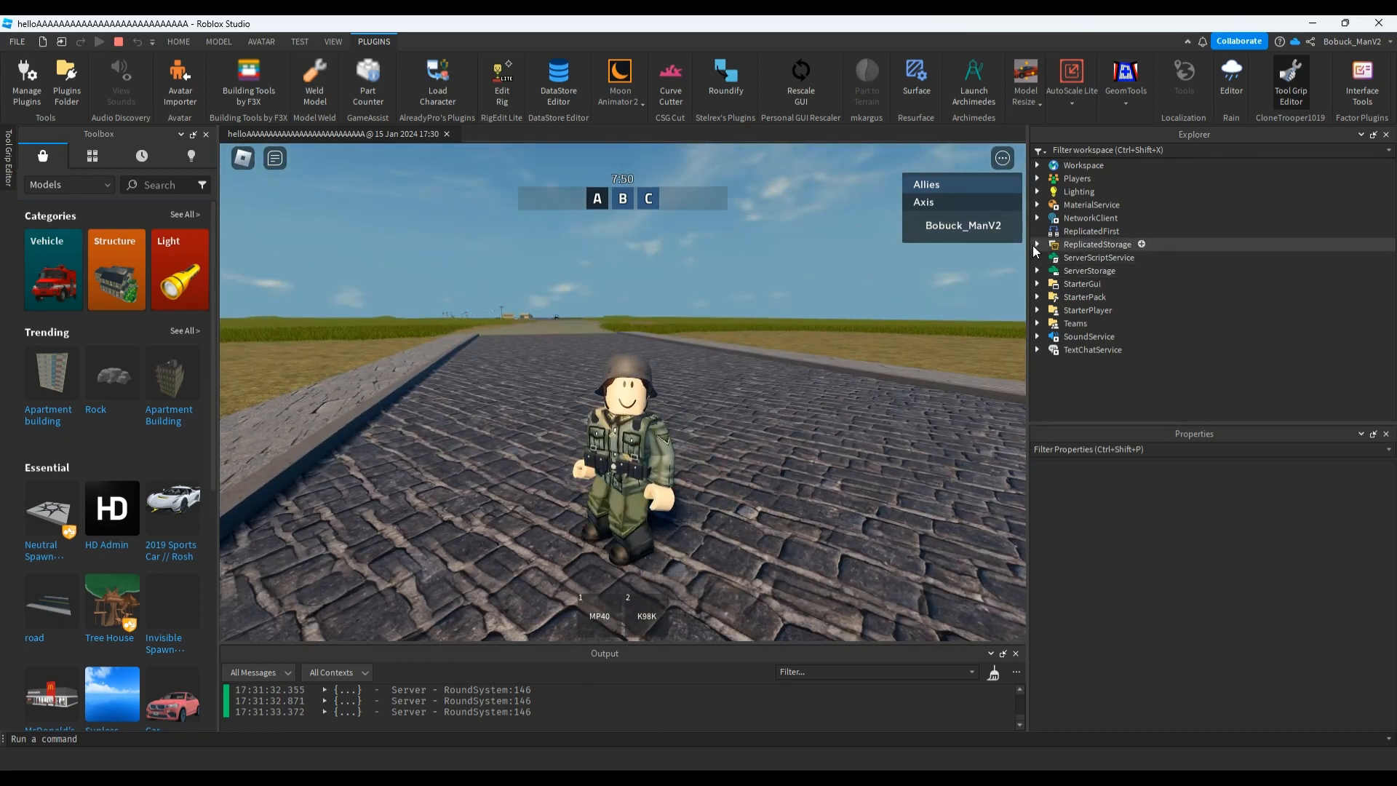
Expand ServerStorage, StarterGui, GunGui, PointsGUI and ReplicatedStorage in the Explorer, then open Plugins
click(1091, 230)
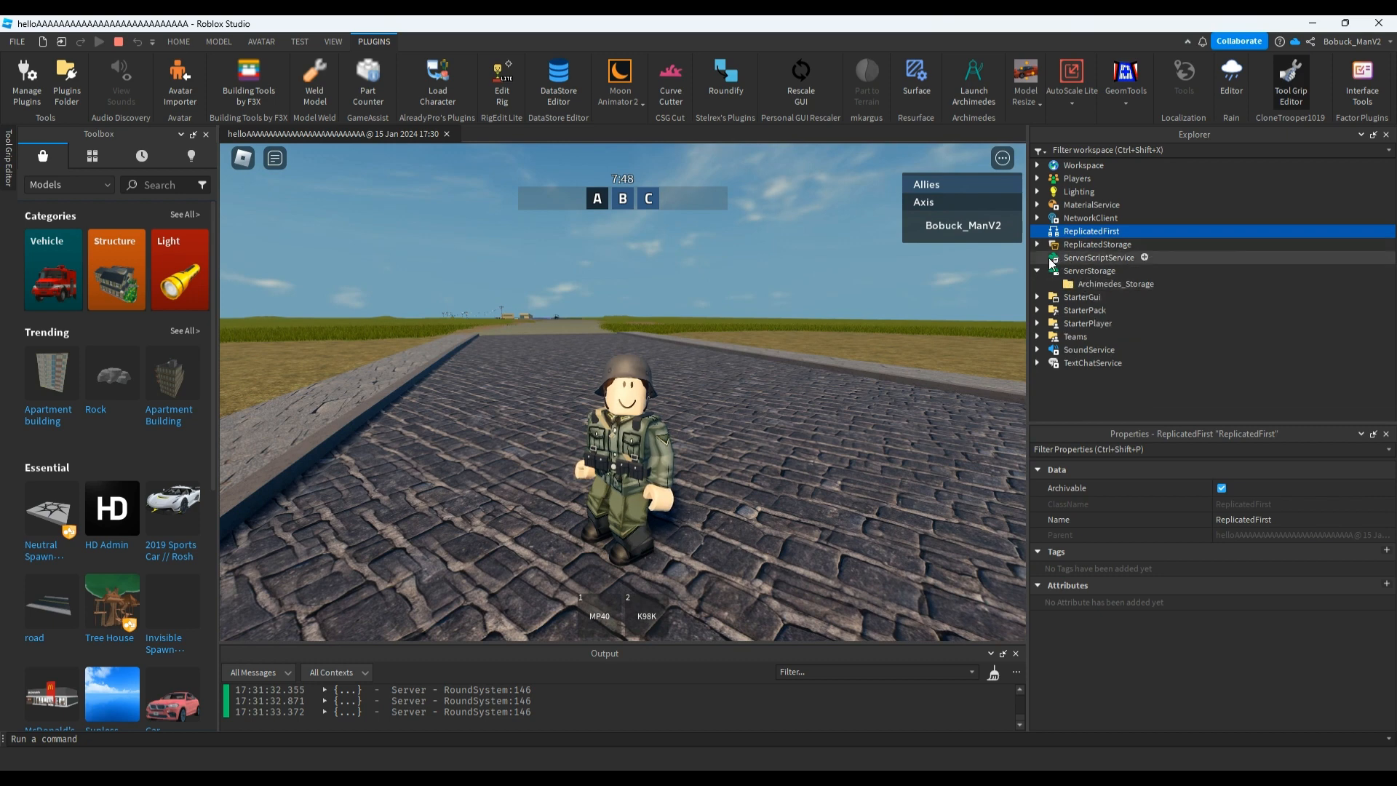
click(1098, 257)
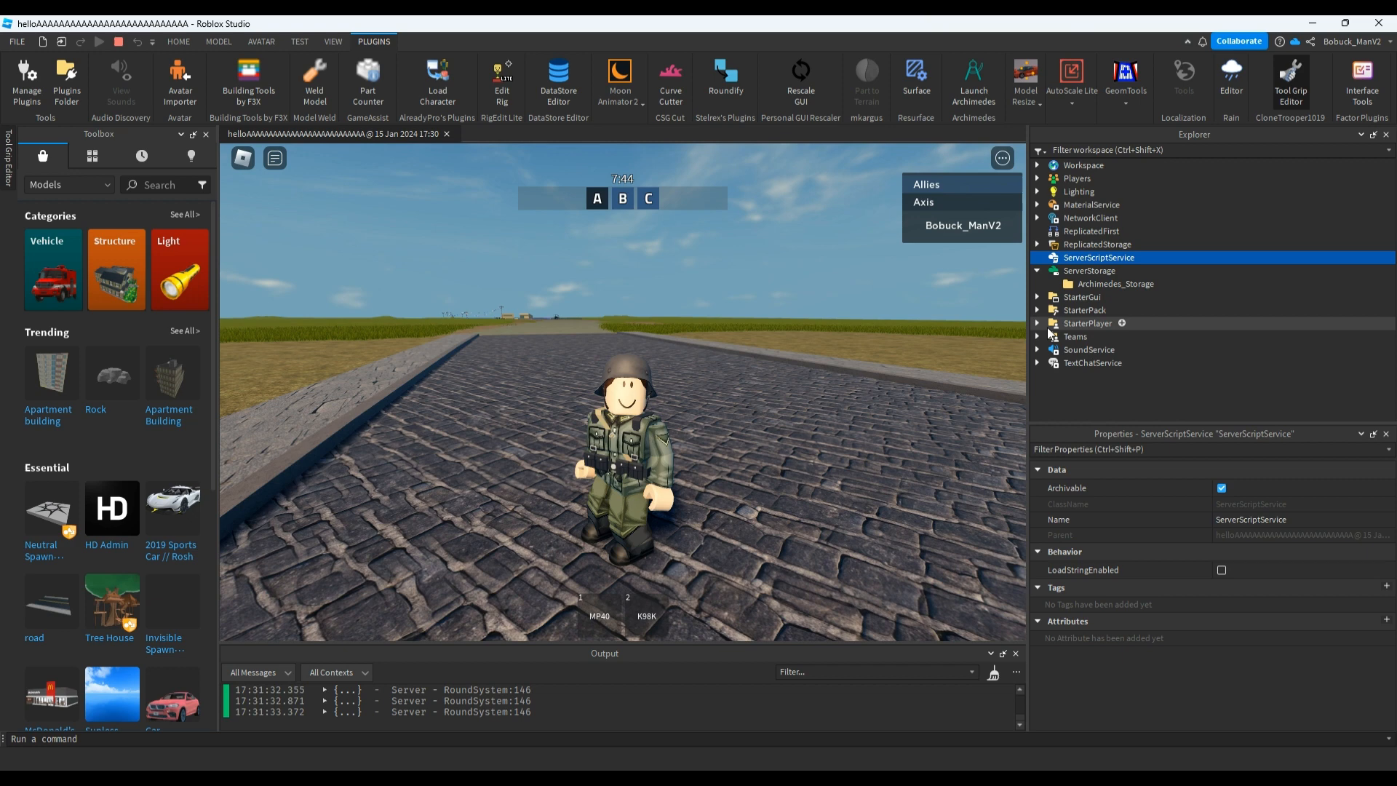
click(1039, 297)
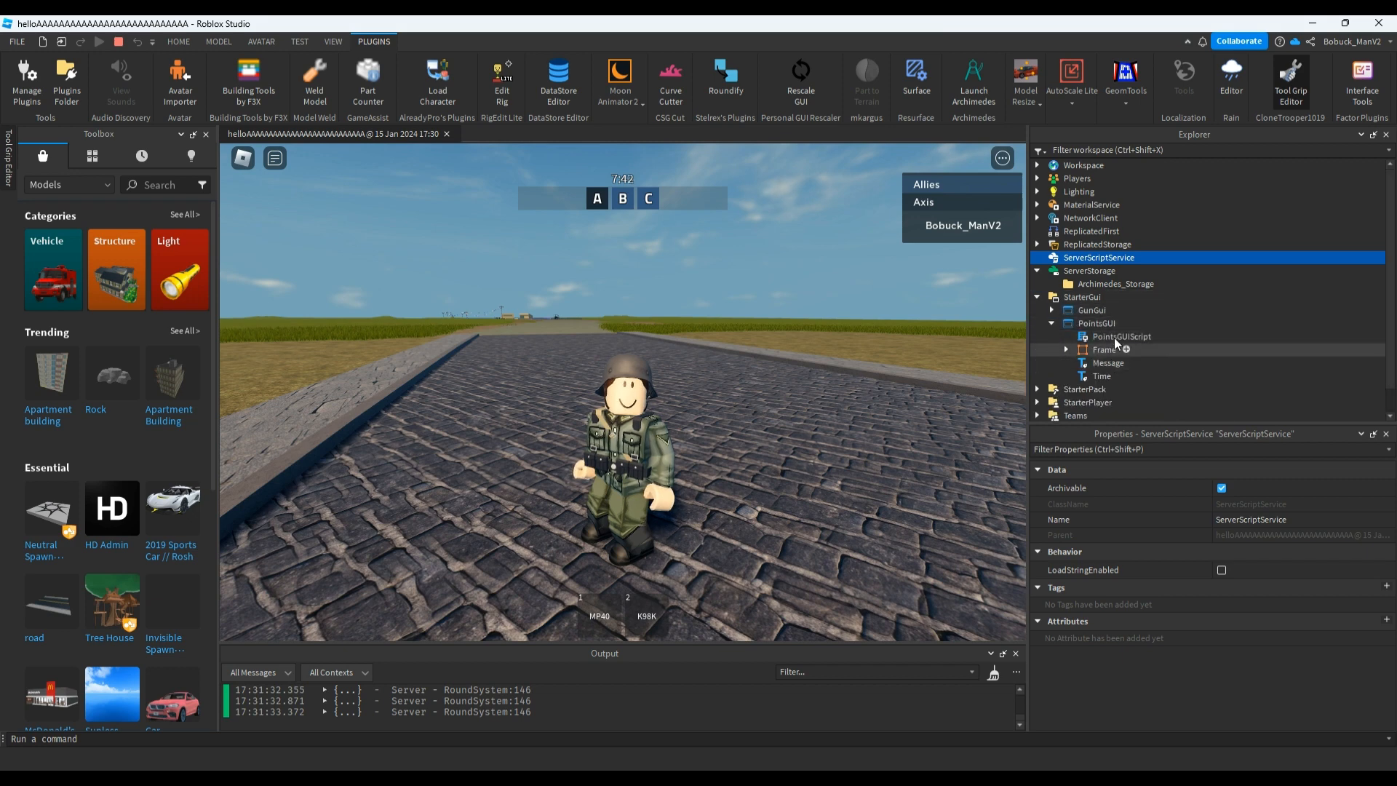
click(1053, 309)
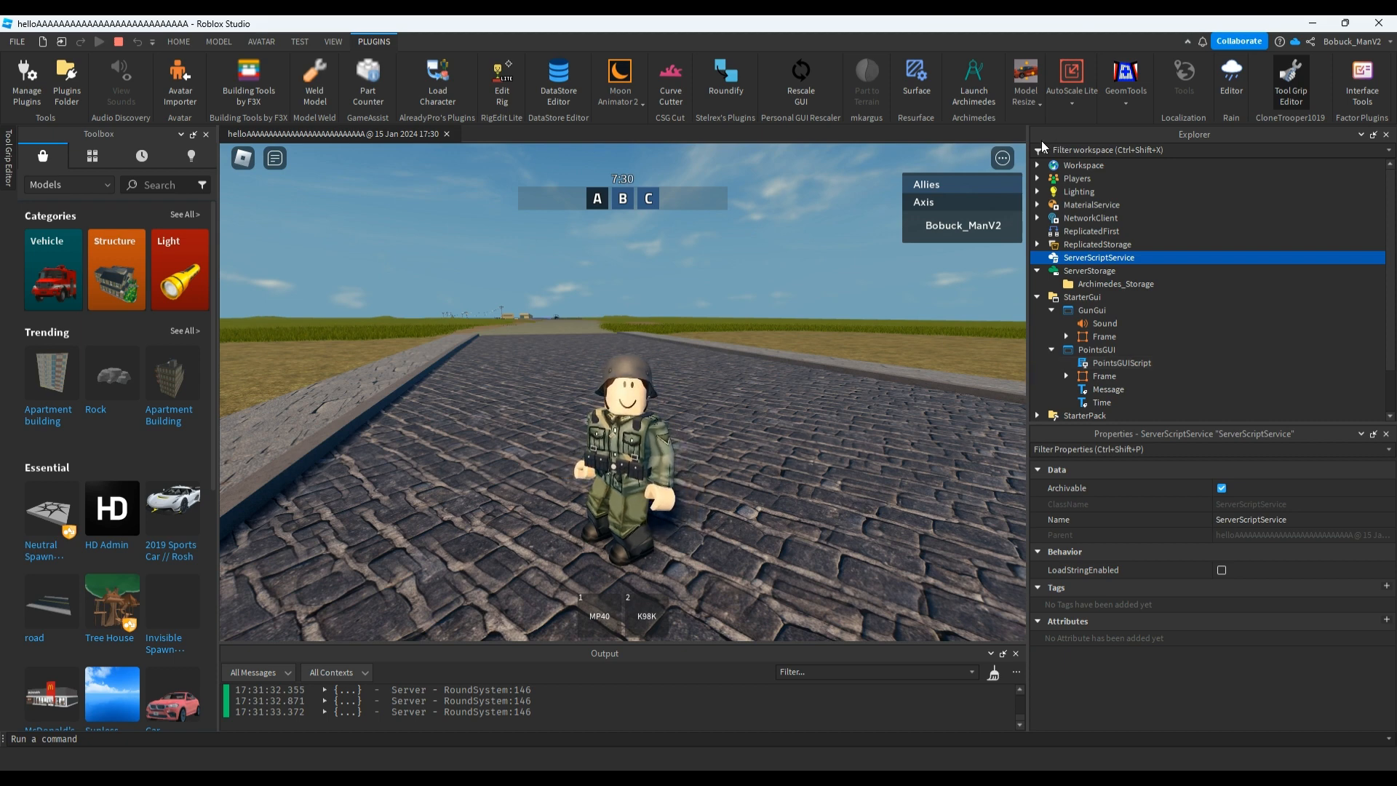
click(1038, 244)
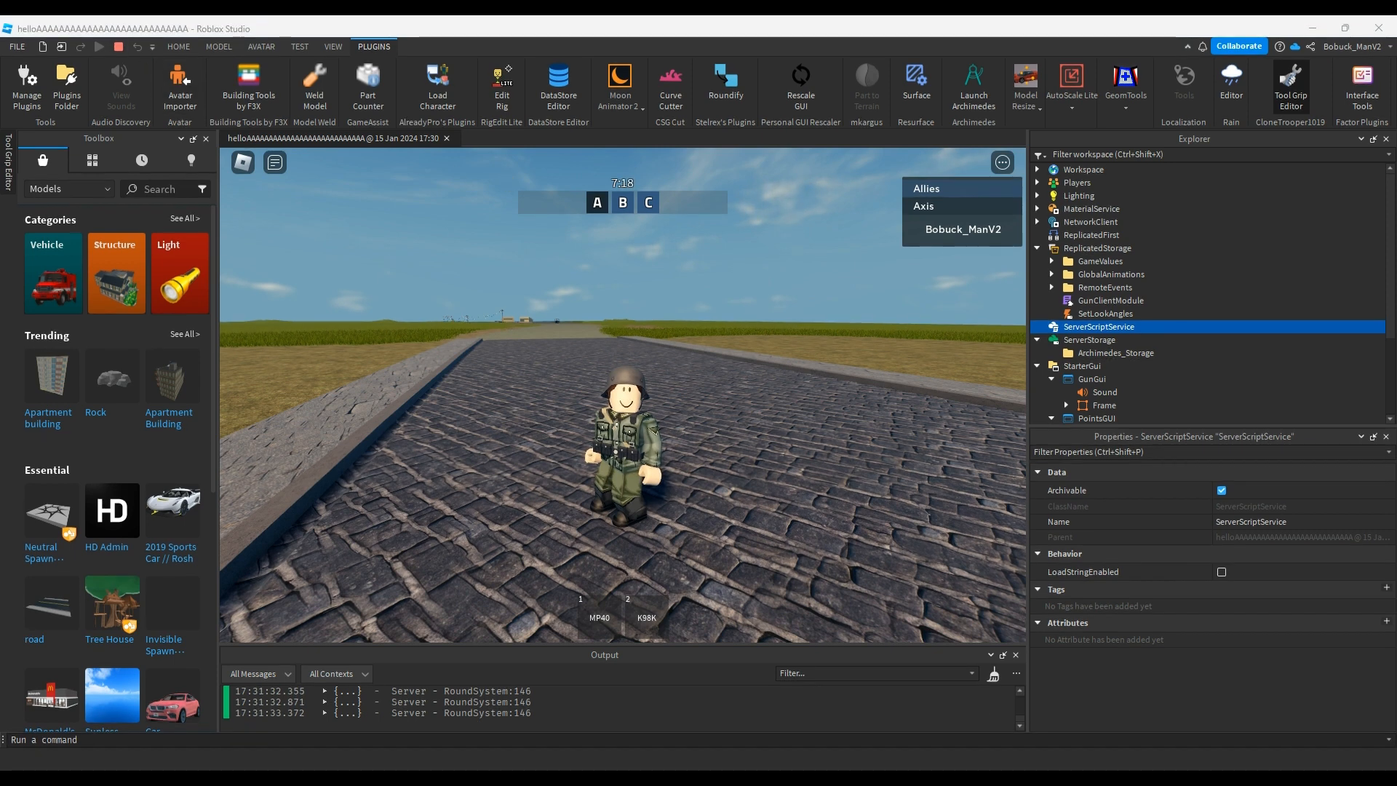
click(99, 41)
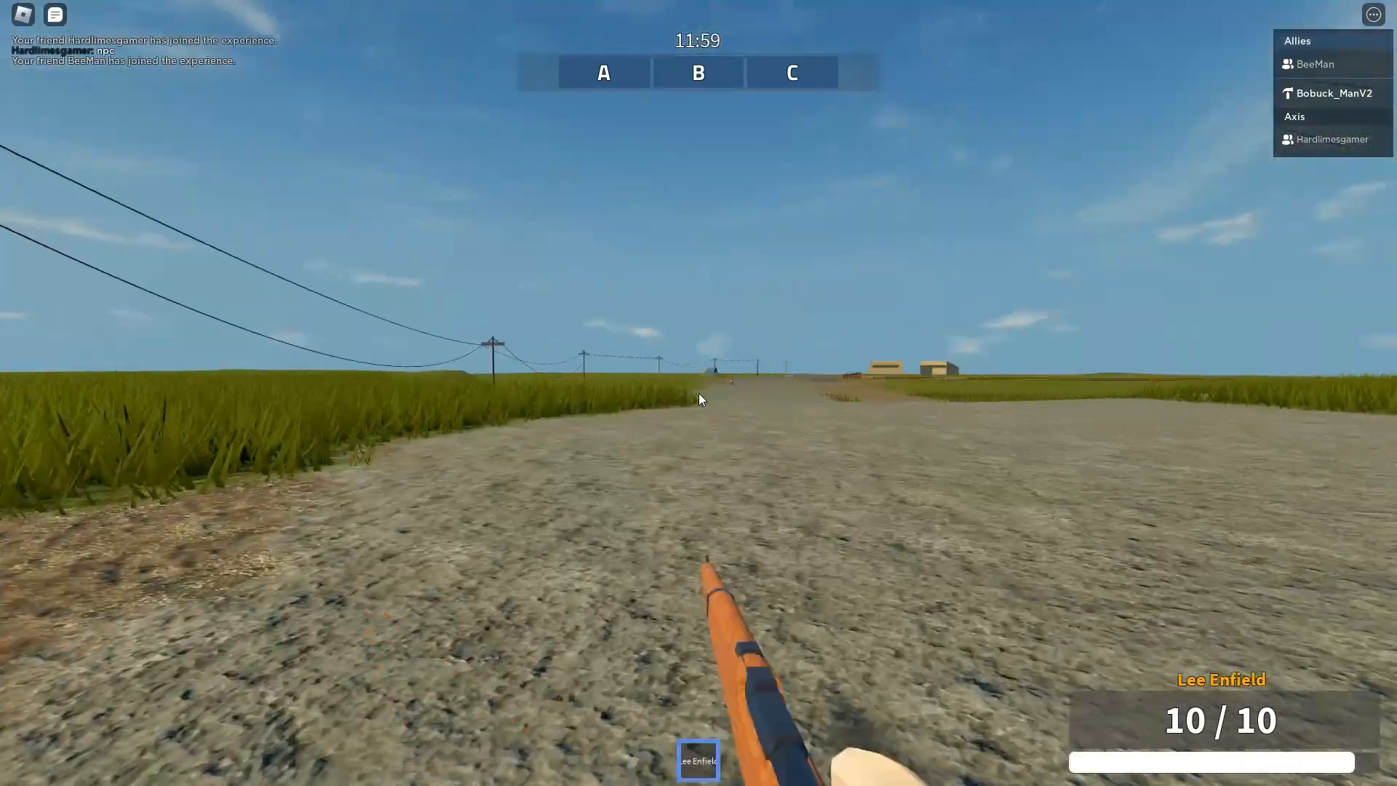
Fire two Lee Enfield rounds down the road, leaving 8 of 10
click(698, 398)
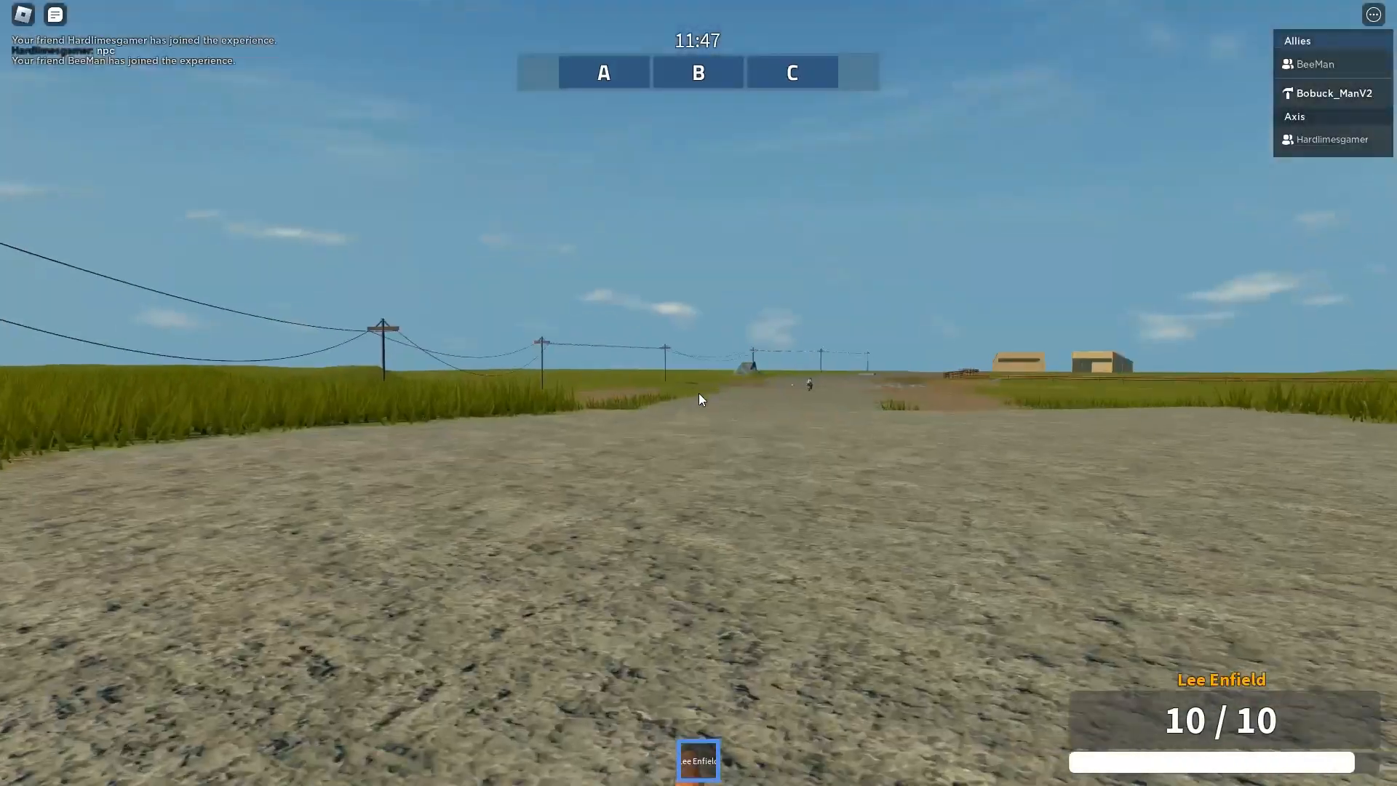
click(699, 397)
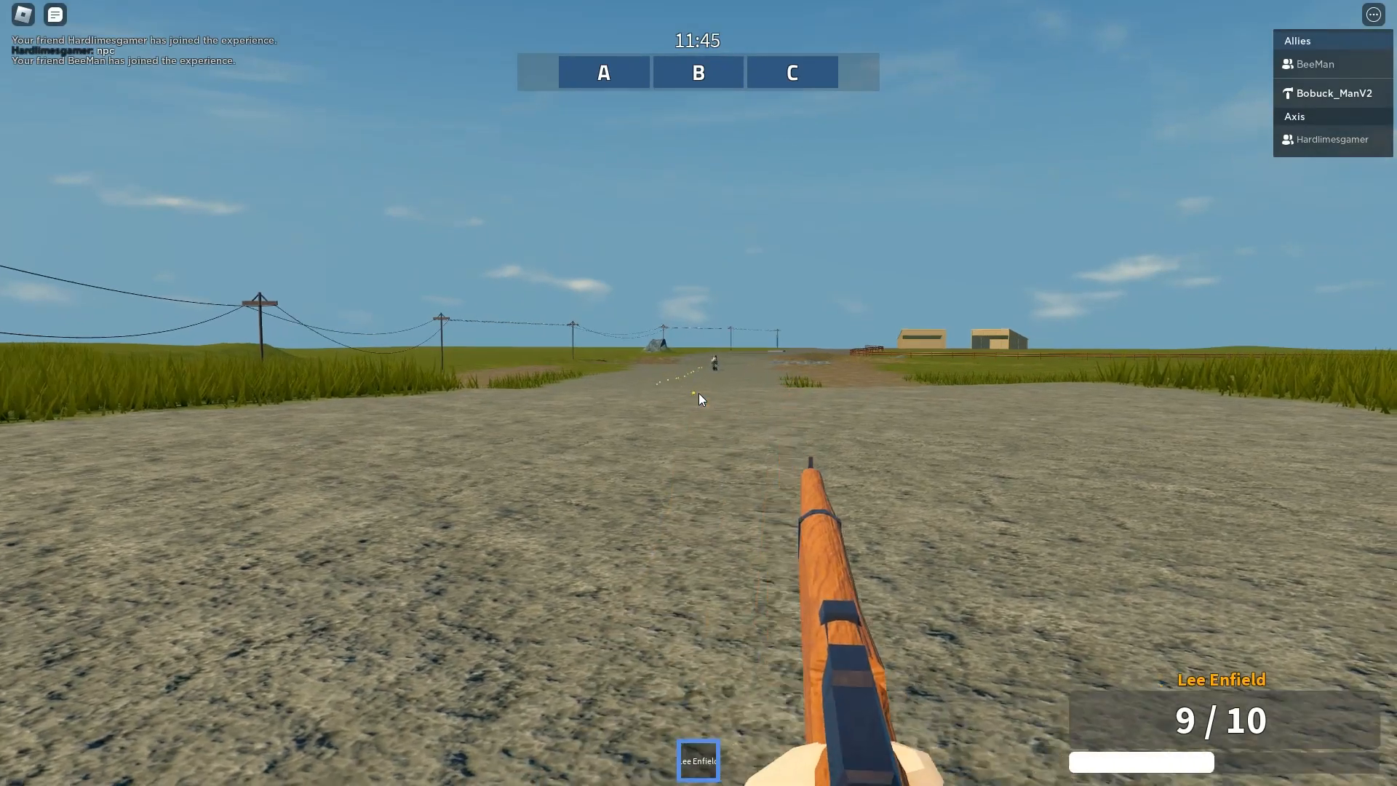
click(699, 396)
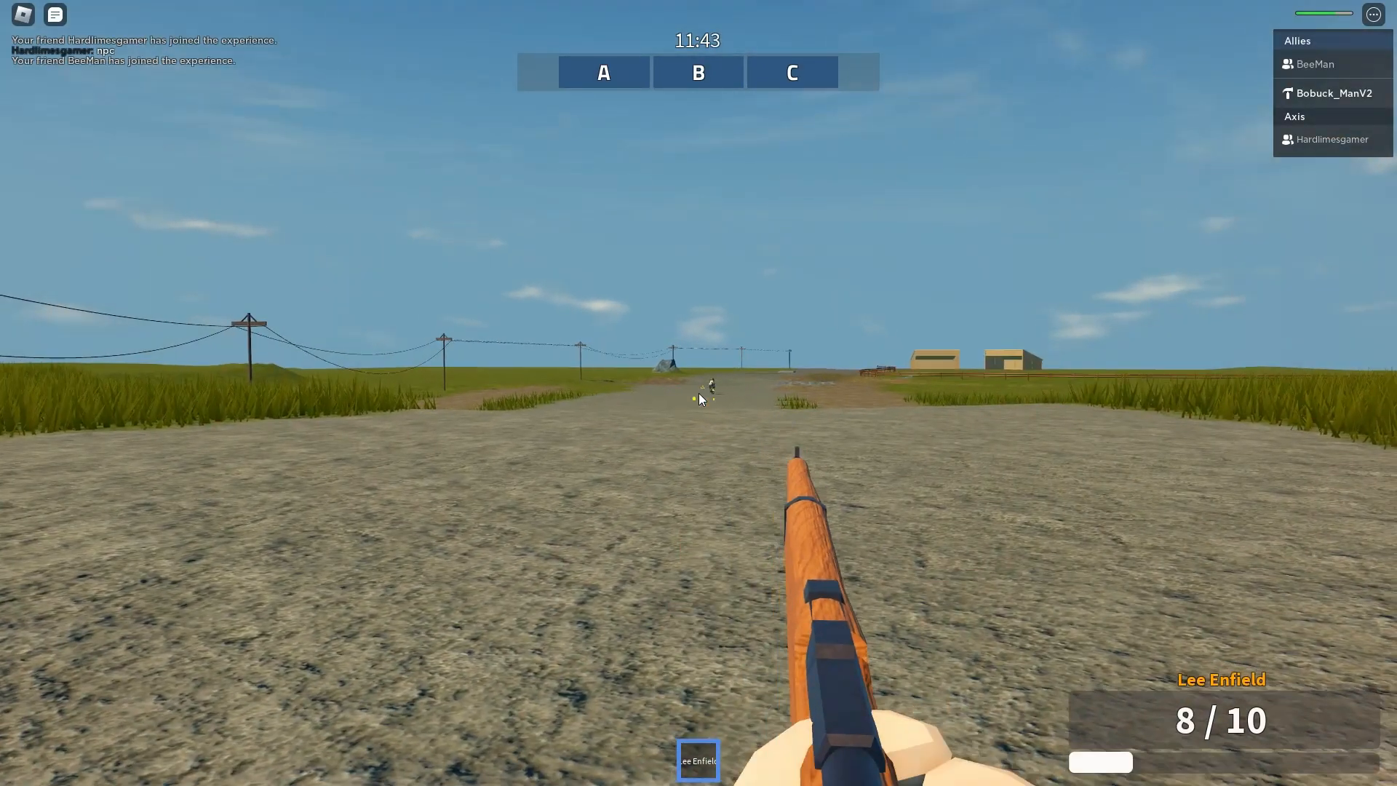